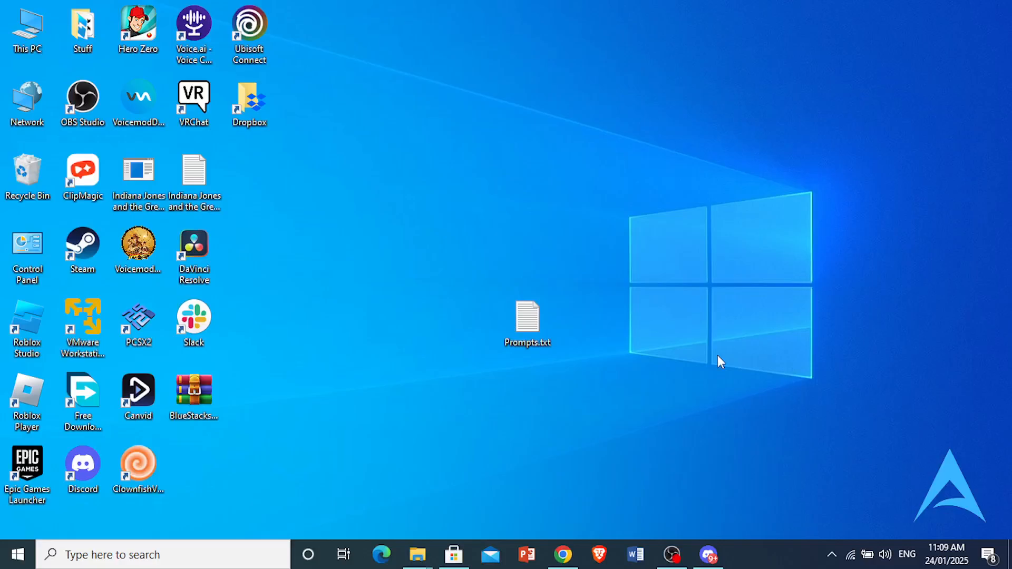
pyautogui.moveTo(685, 368)
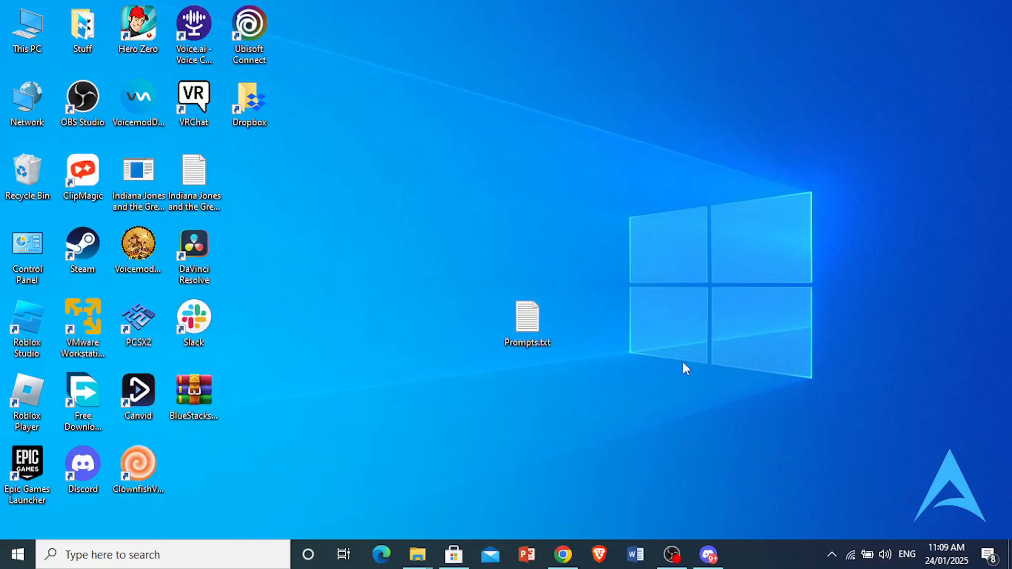
pyautogui.moveTo(319, 403)
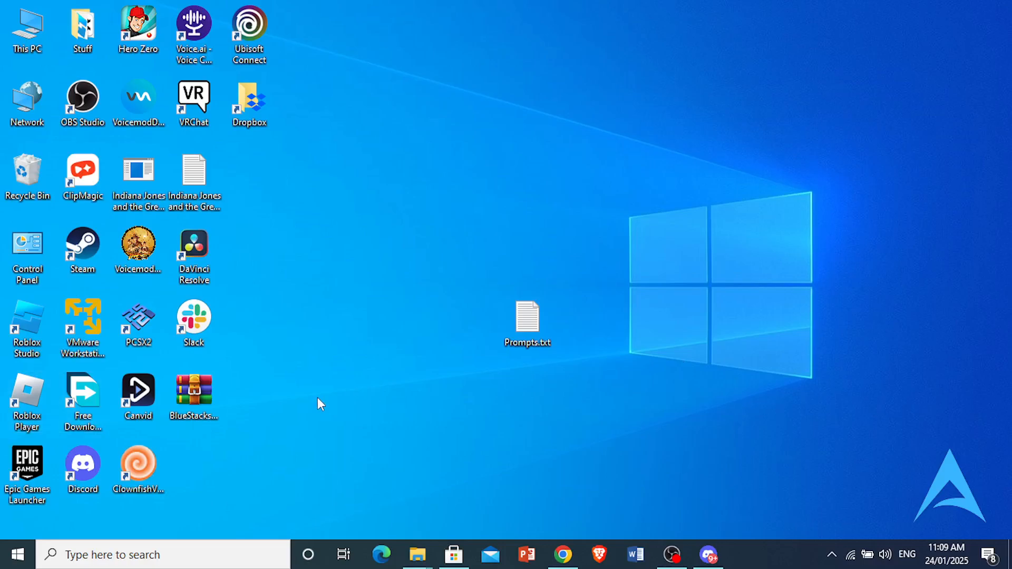
pyautogui.moveTo(429, 408)
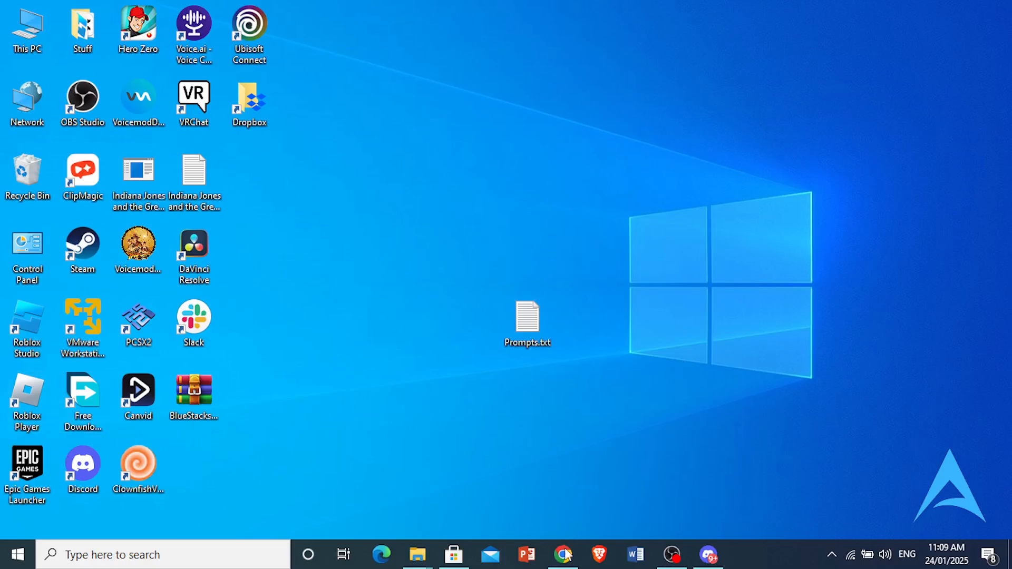
# Restore Chrome and switch to the External_Display_Connectors tab showing HDMI, USB-C and DisplayPort
pyautogui.click(562, 554)
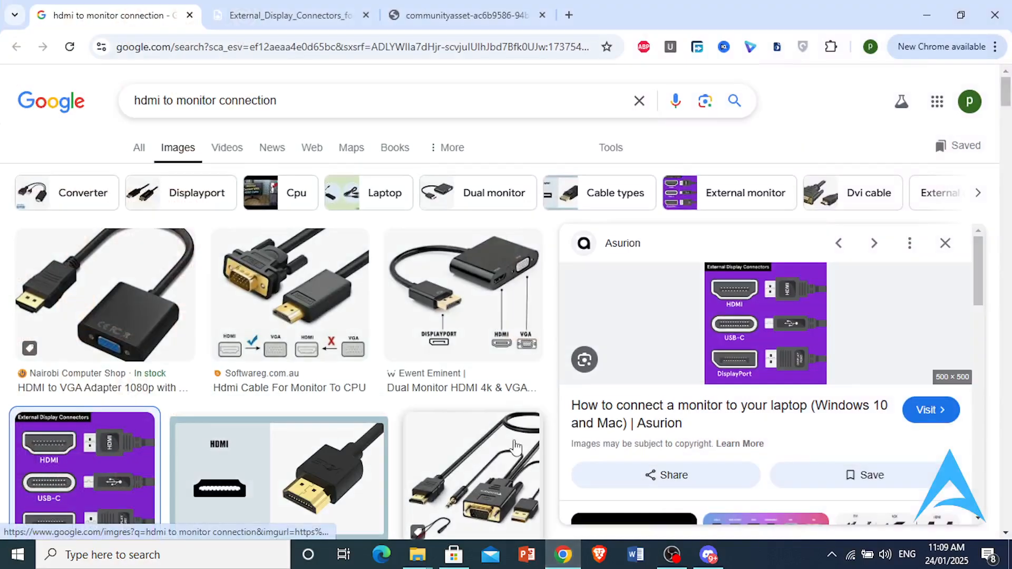
pyautogui.click(288, 15)
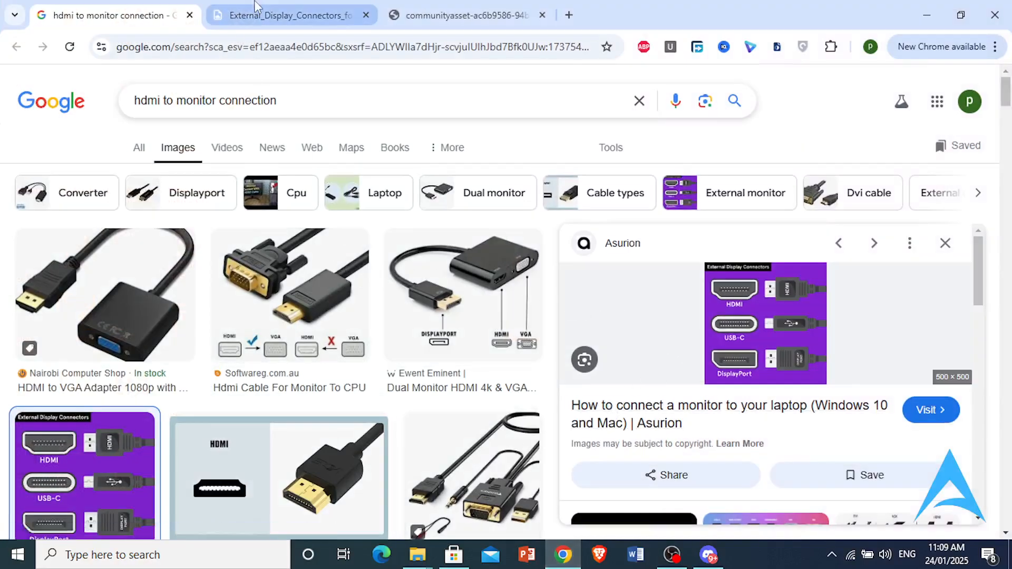
pyautogui.click(287, 14)
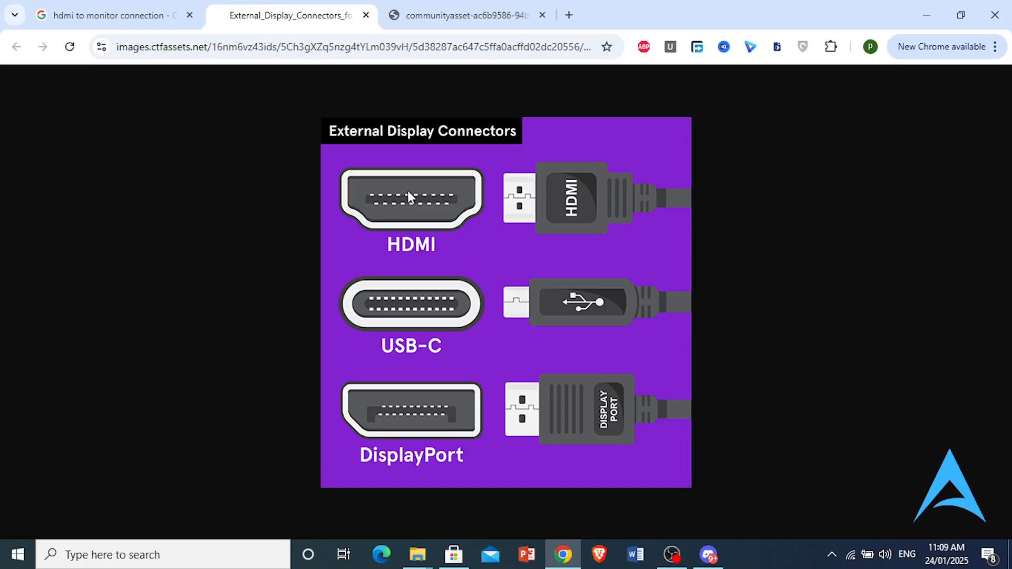
pyautogui.moveTo(487, 449)
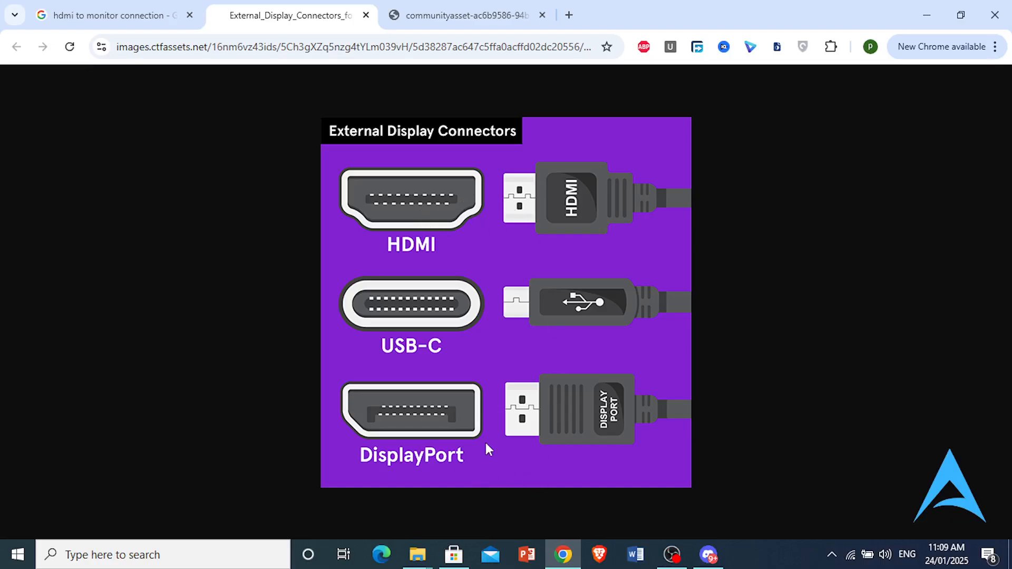
pyautogui.moveTo(412, 248)
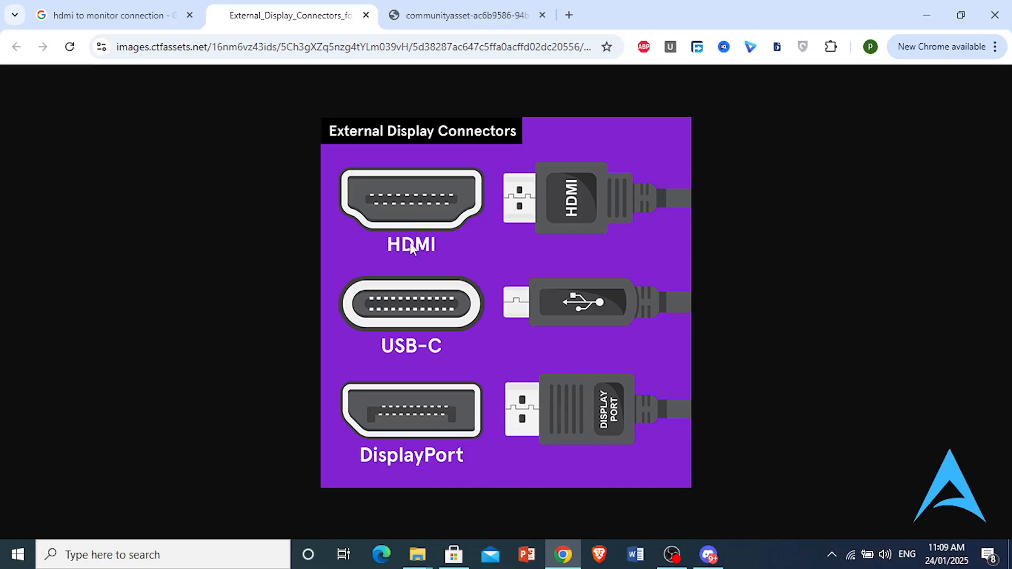
pyautogui.moveTo(439, 189)
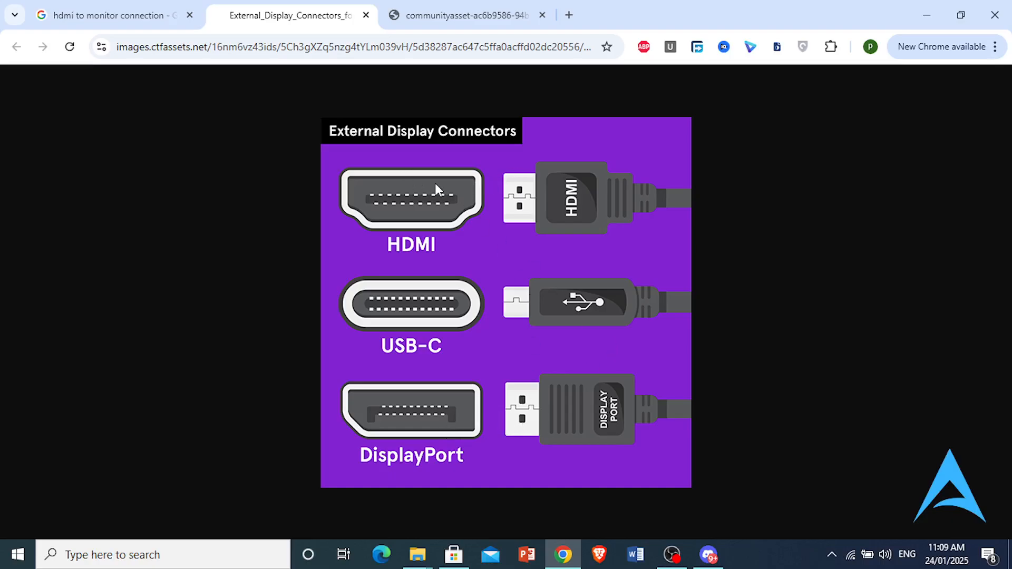
pyautogui.moveTo(479, 211)
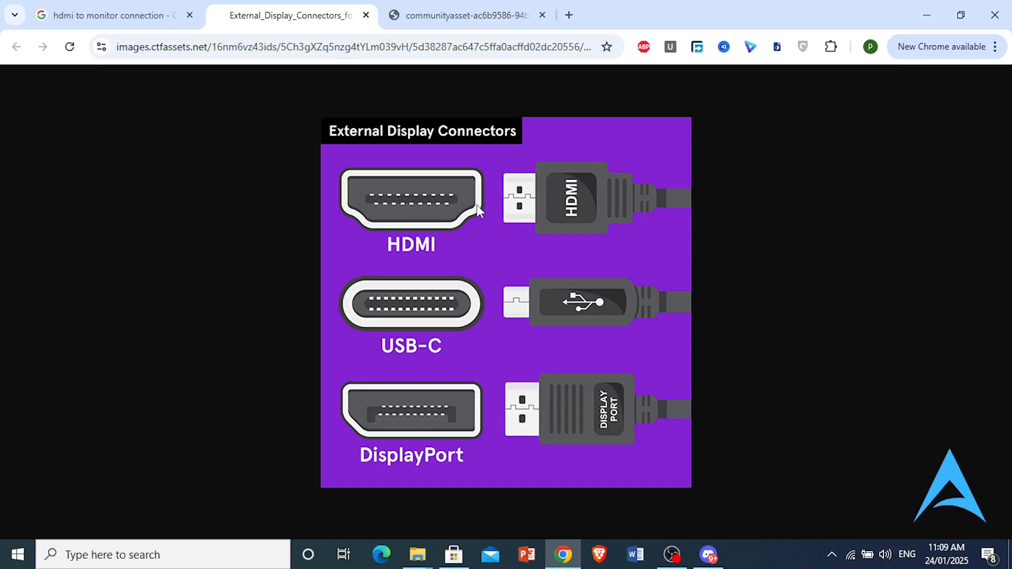
pyautogui.moveTo(484, 226)
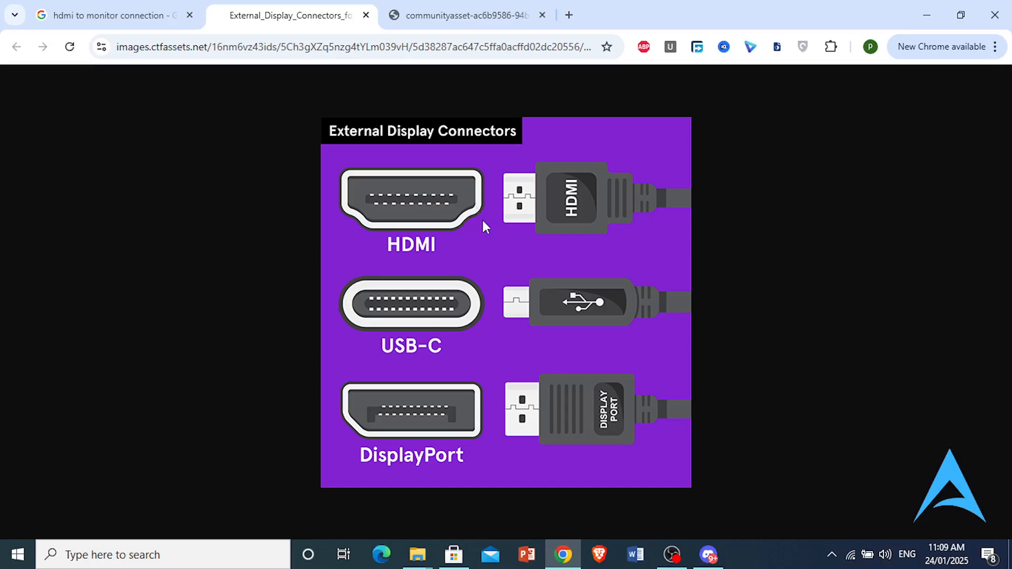
pyautogui.moveTo(473, 218)
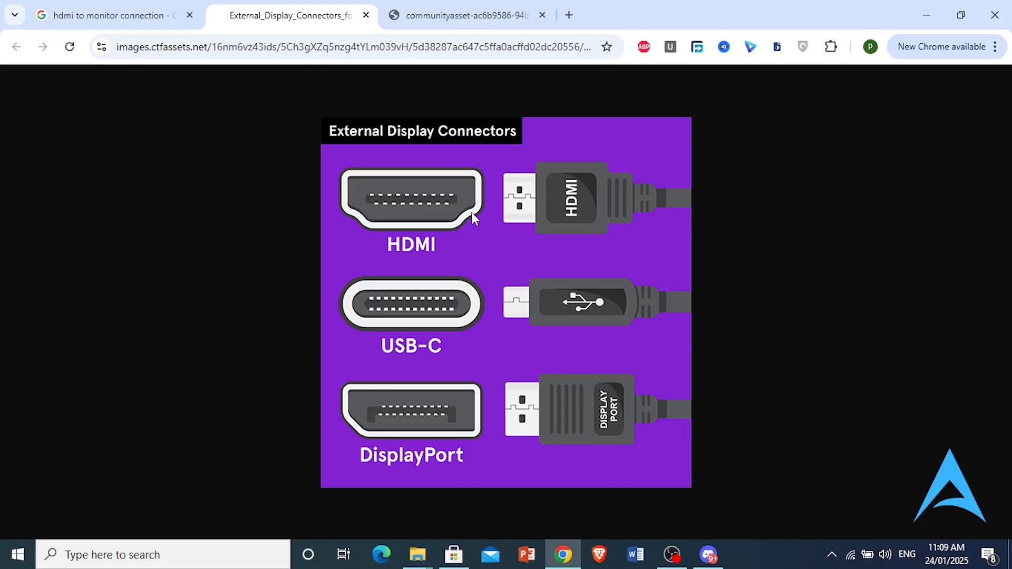
pyautogui.moveTo(519, 417)
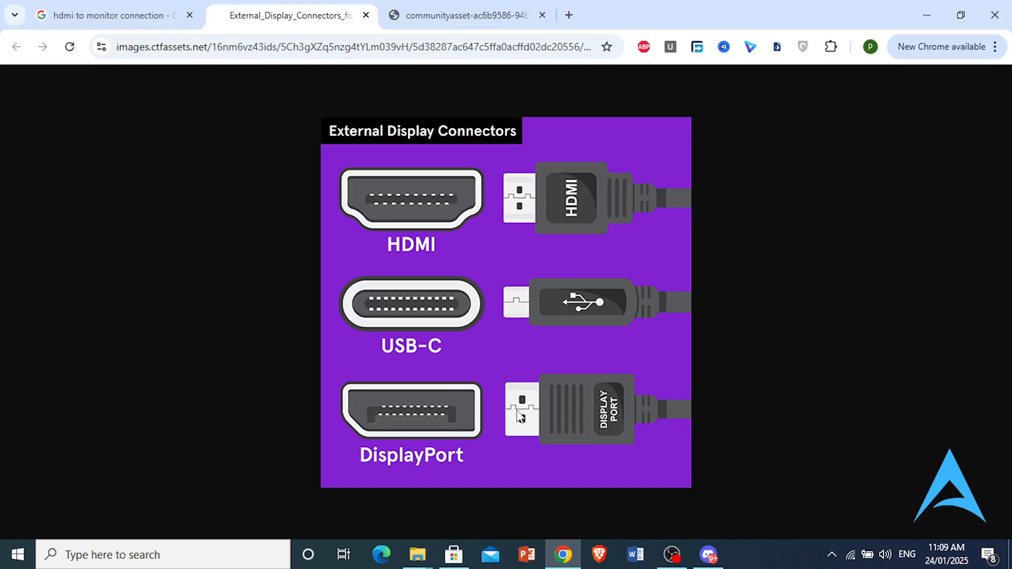
pyautogui.moveTo(976, 6)
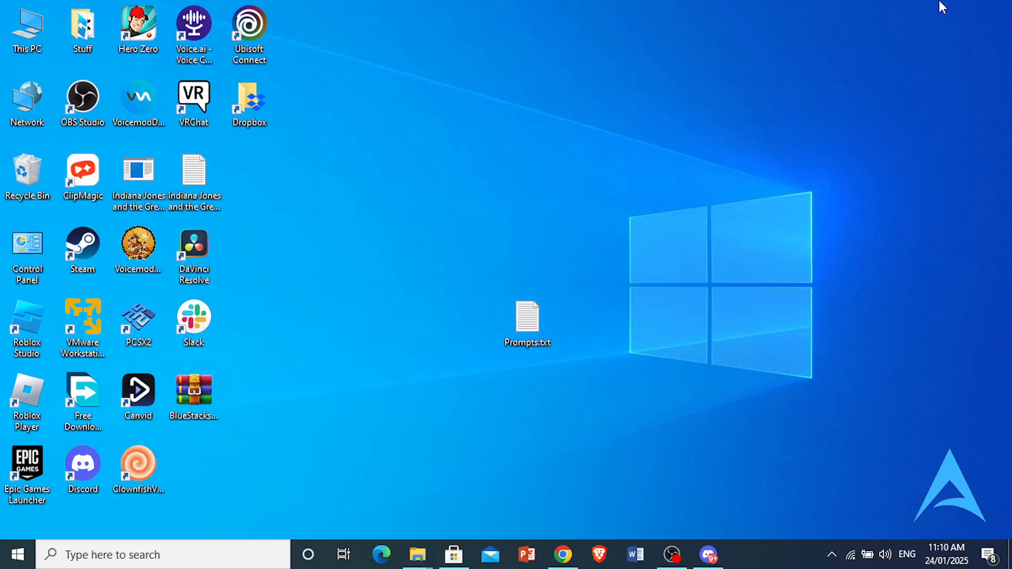
pyautogui.moveTo(822, 482)
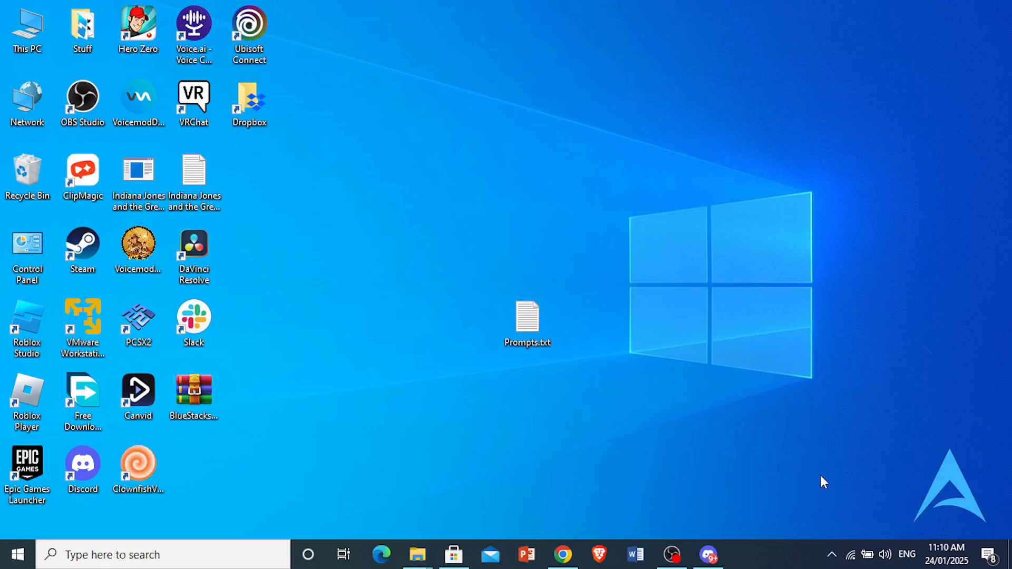
pyautogui.moveTo(882, 520)
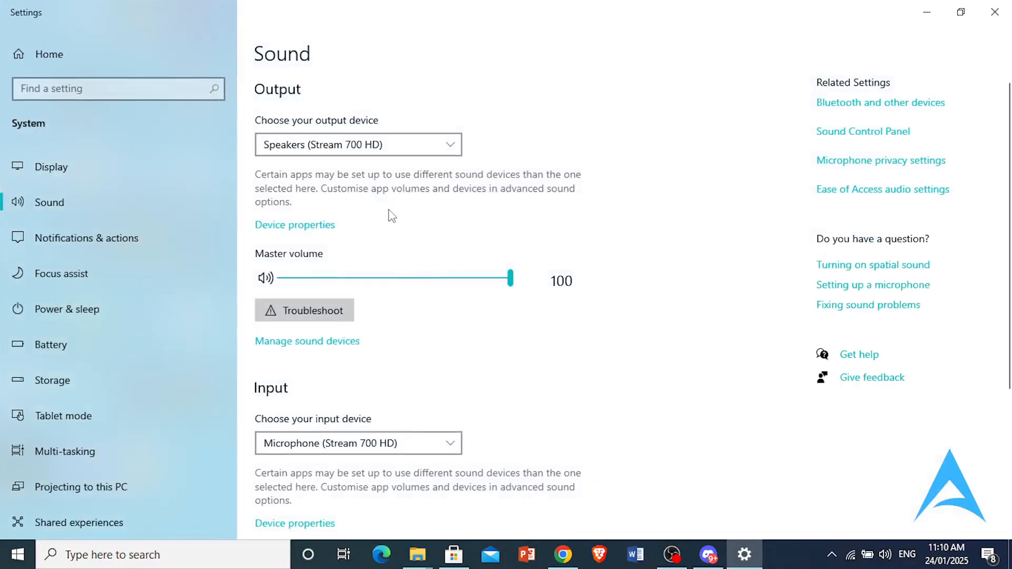
pyautogui.moveTo(331, 131)
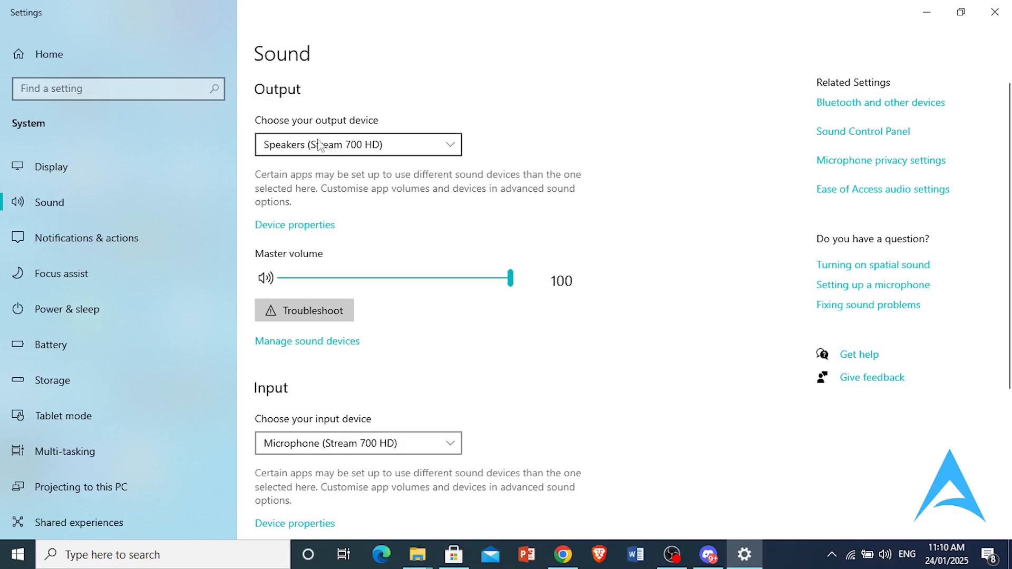
pyautogui.moveTo(320, 149)
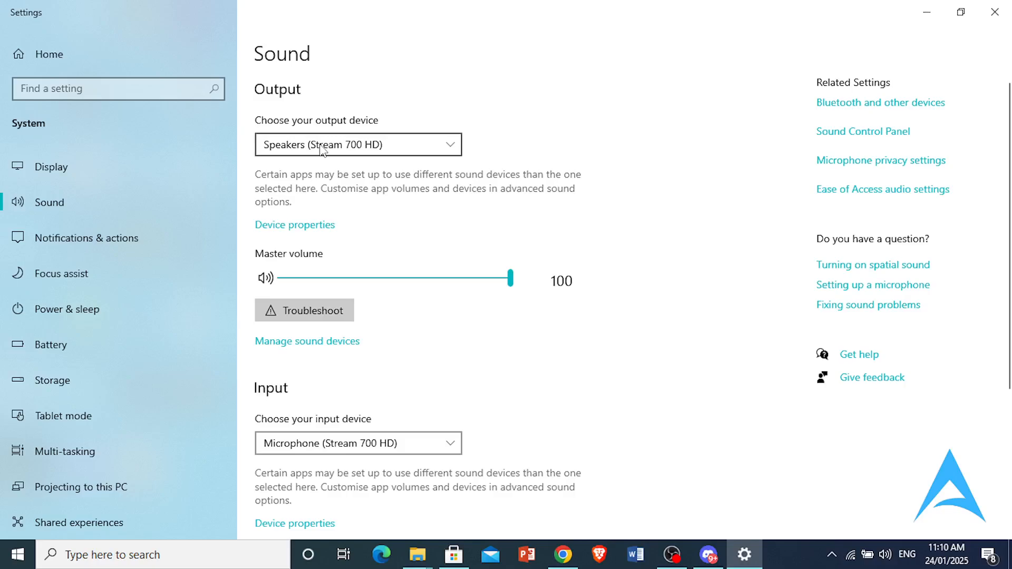
pyautogui.moveTo(322, 149)
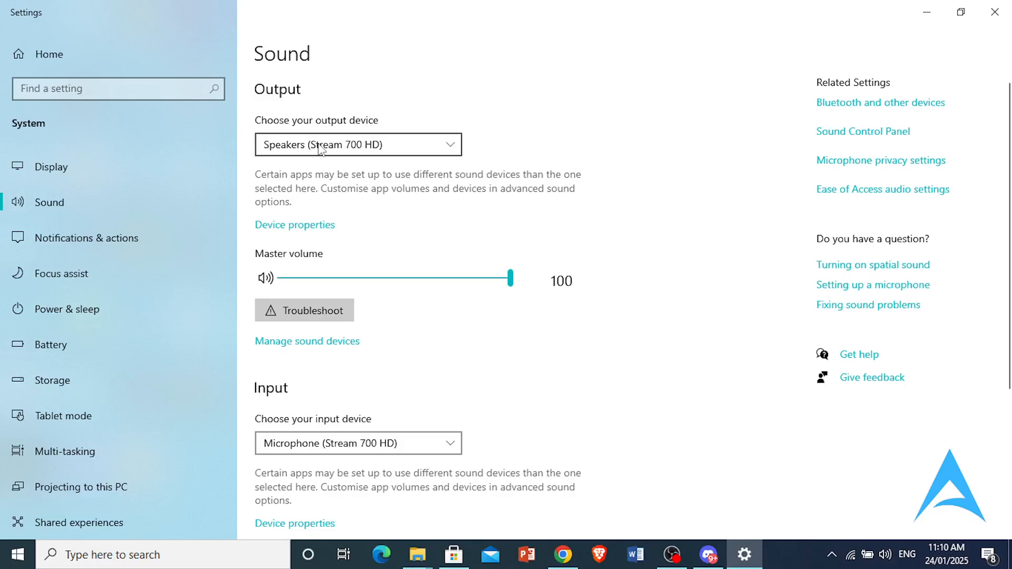
# Pick a speaker from the 'Choose your output device' dropdown on the Sound page
pyautogui.click(357, 144)
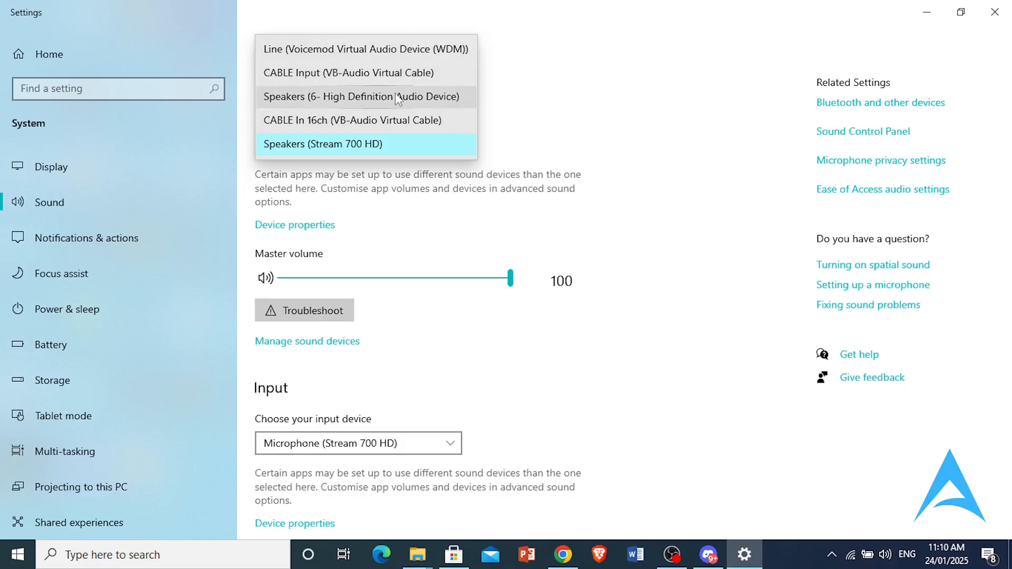
pyautogui.click(322, 144)
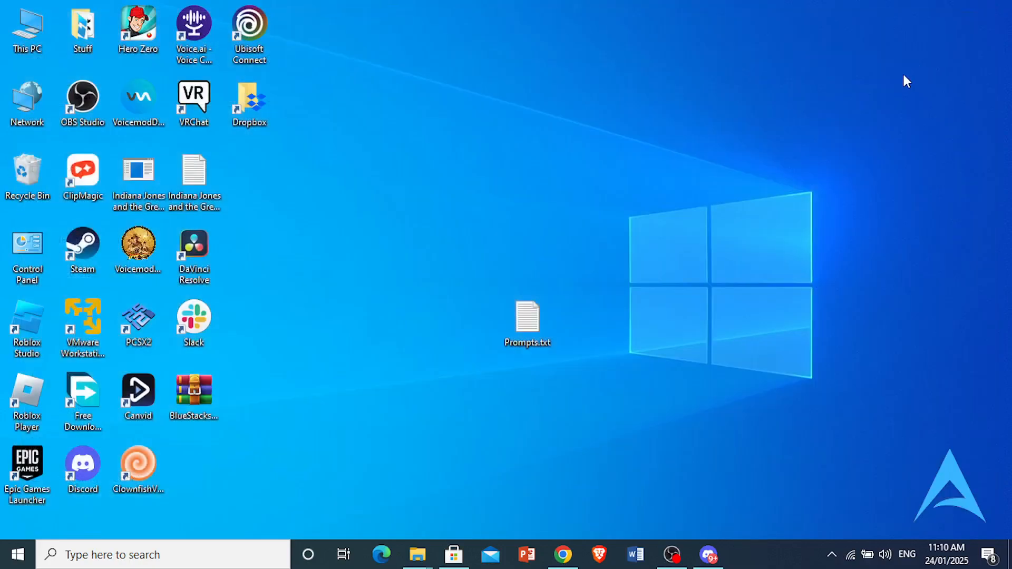
pyautogui.moveTo(798, 238)
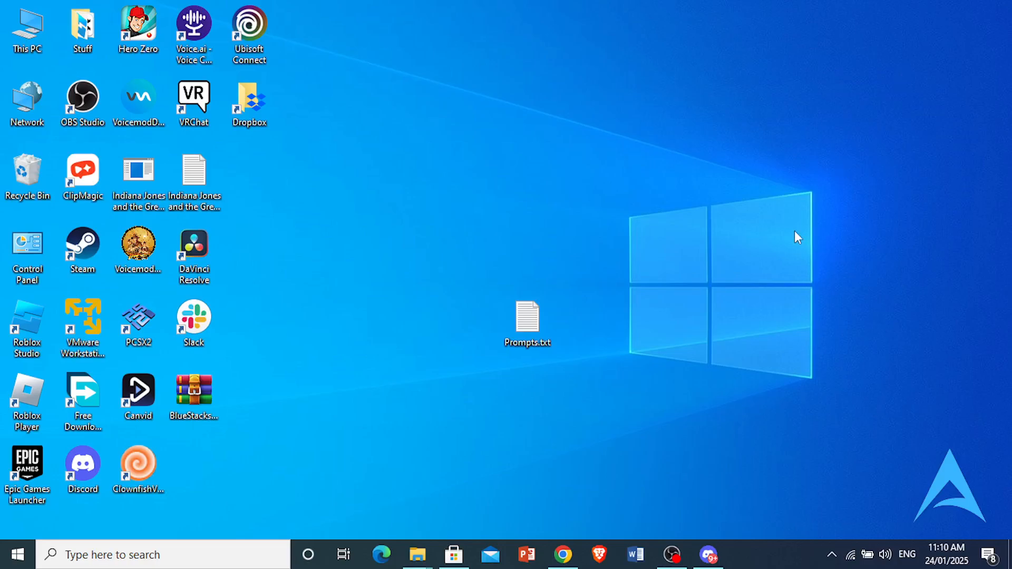
pyautogui.moveTo(810, 237)
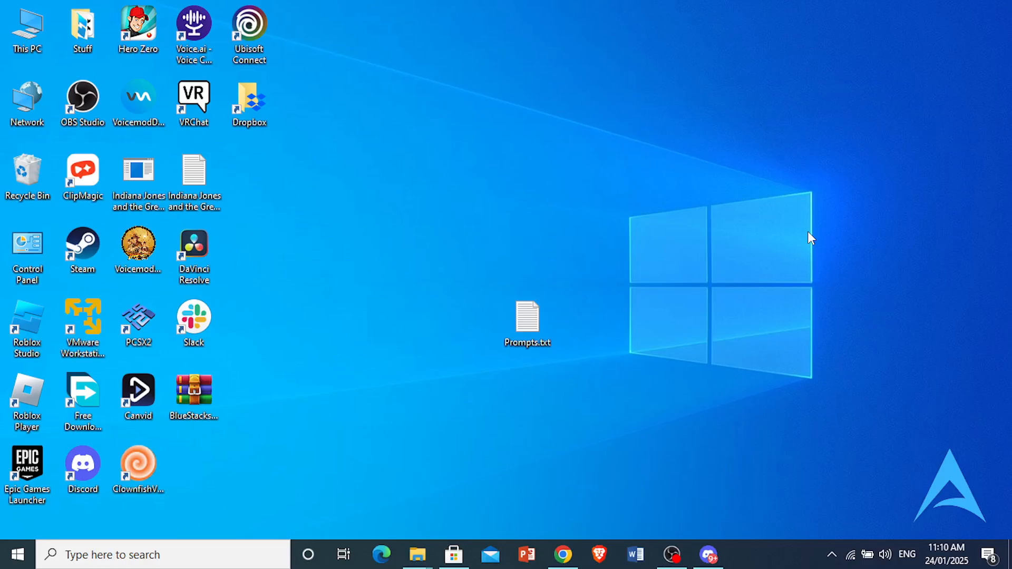
pyautogui.moveTo(687, 331)
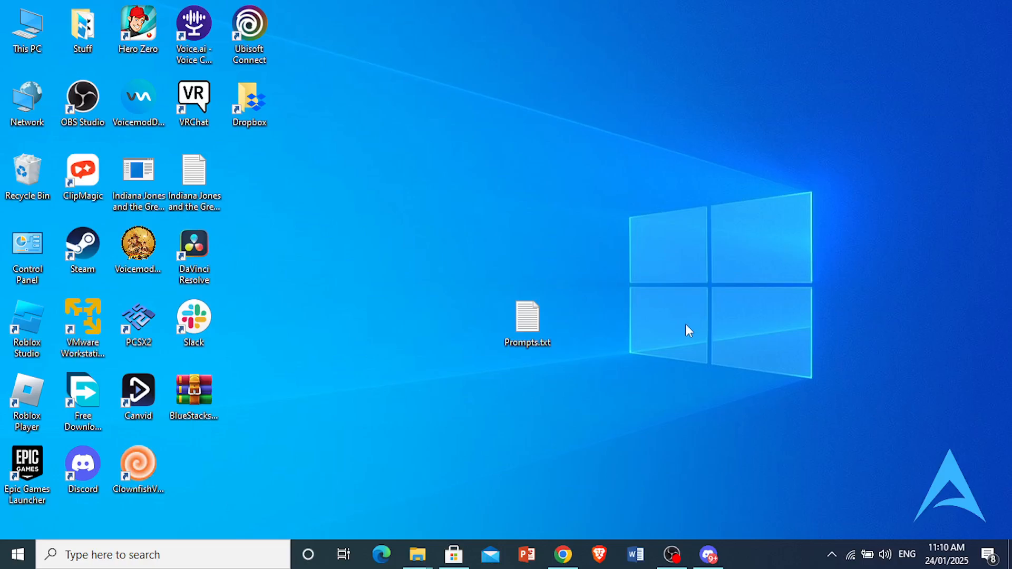
# Restore Chrome from the taskbar, showing the Dell monitor Factory Reset menu image
pyautogui.click(561, 555)
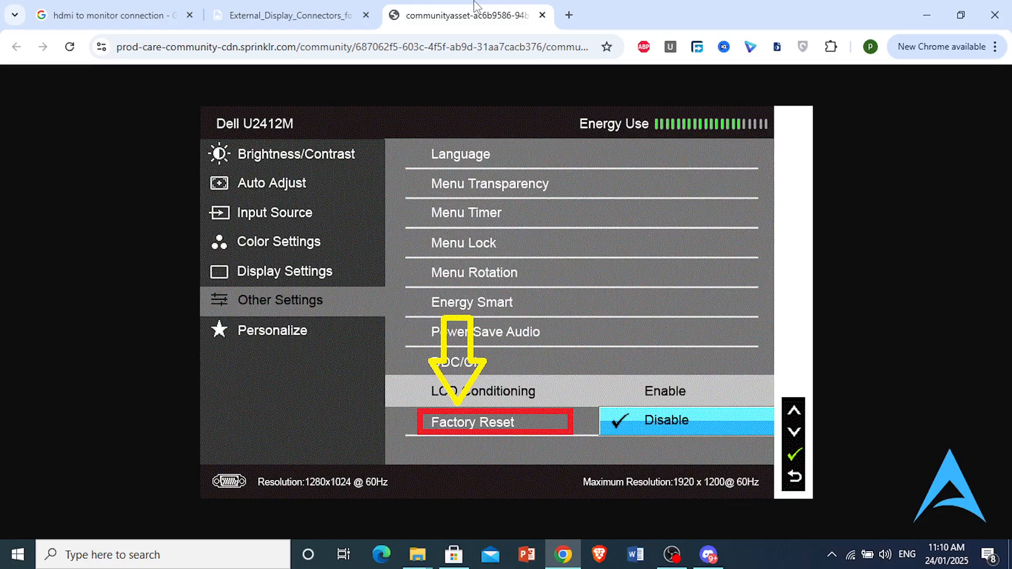
pyautogui.moveTo(342, 281)
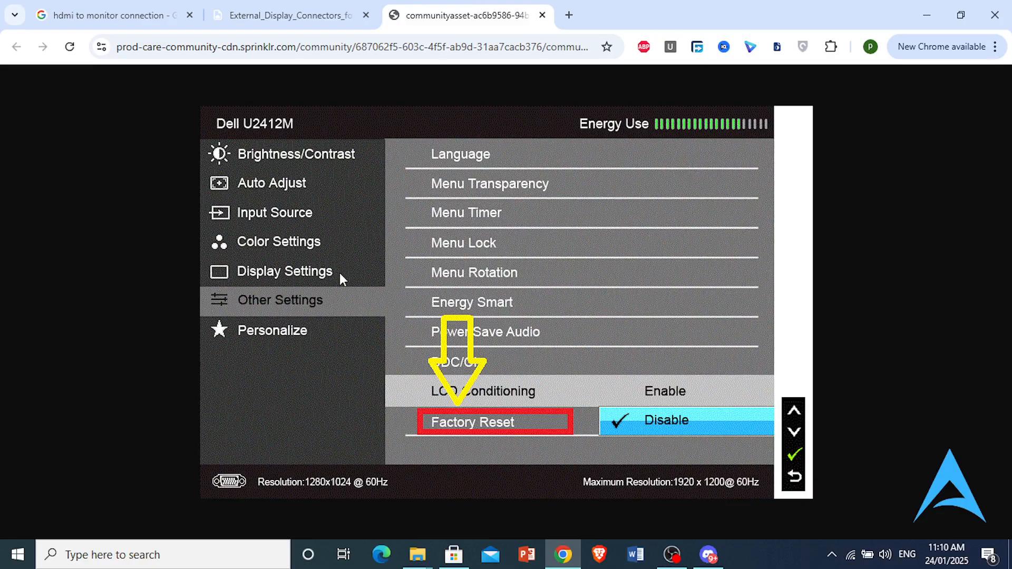
pyautogui.moveTo(610, 72)
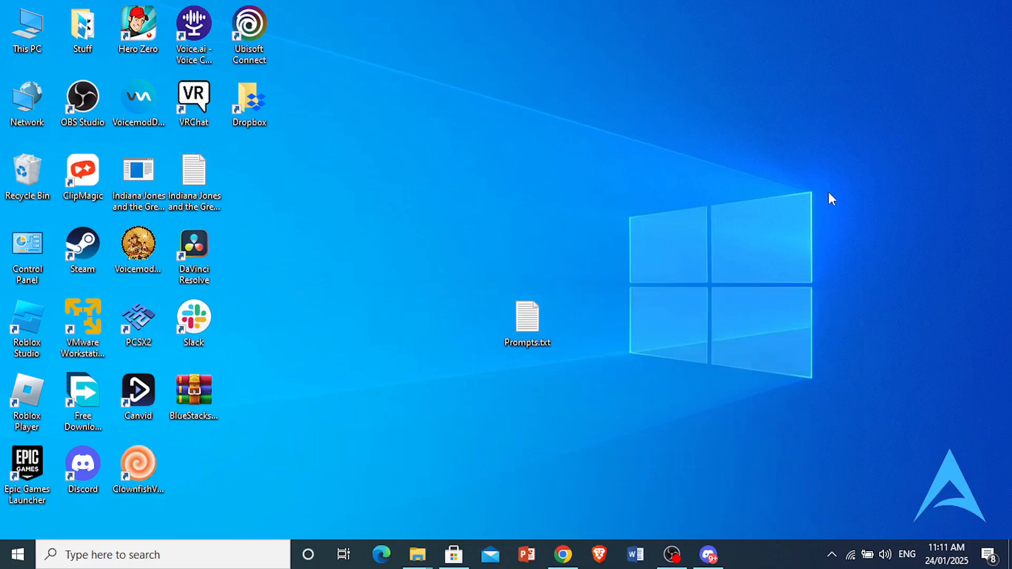
pyautogui.moveTo(346, 386)
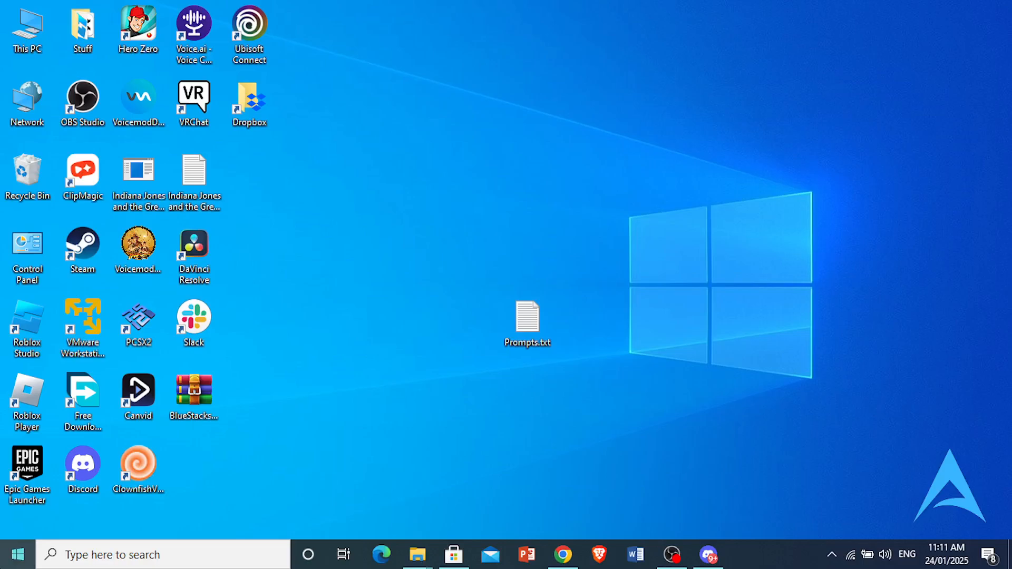
# Right-click the Start button to bring up the Power User menu
pyautogui.rightClick(16, 554)
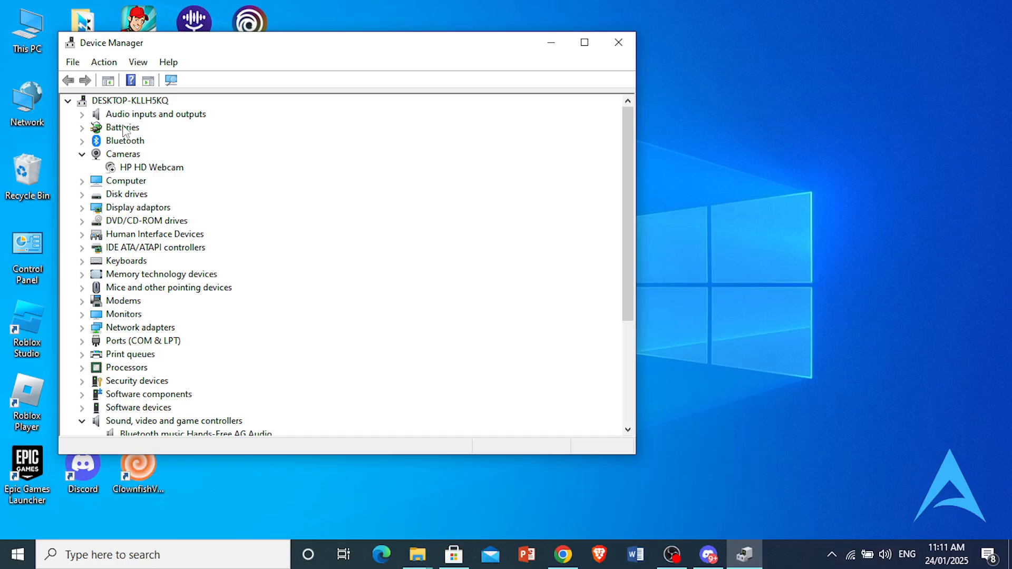
# Expand Audio inputs and outputs and start a driver update for CABLE In 16ch
pyautogui.click(81, 115)
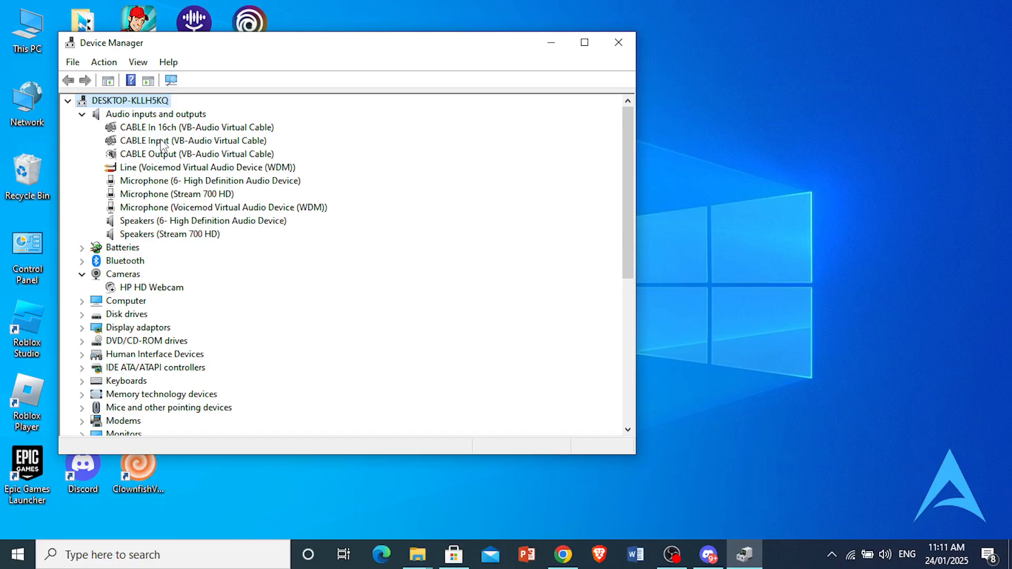
pyautogui.moveTo(185, 129)
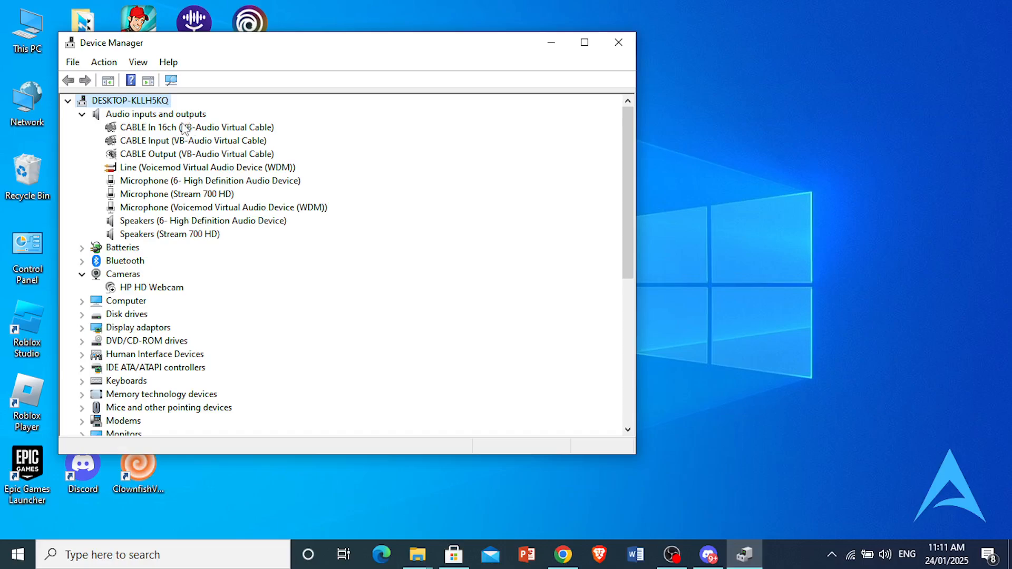
pyautogui.rightClick(154, 127)
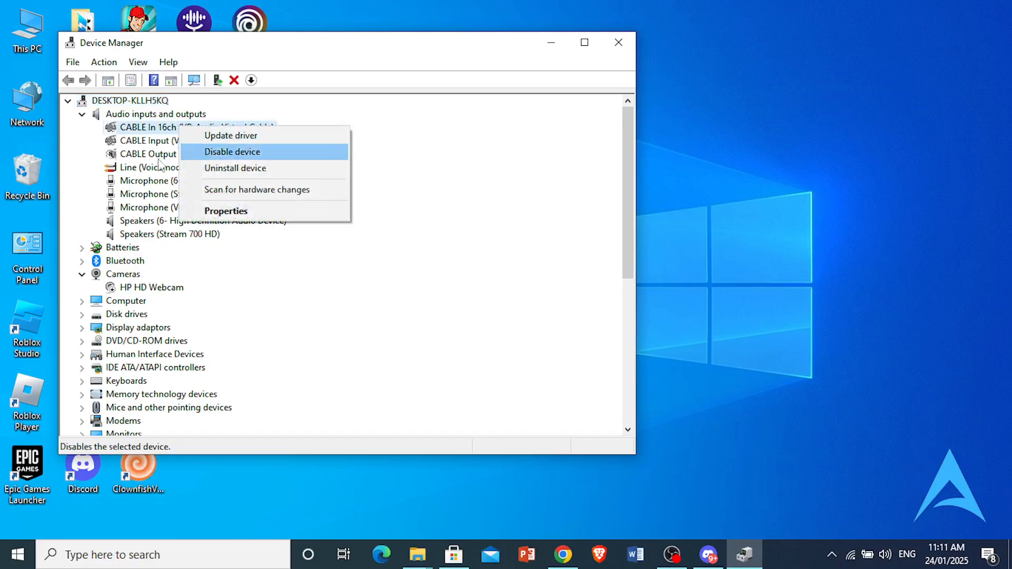
pyautogui.click(230, 136)
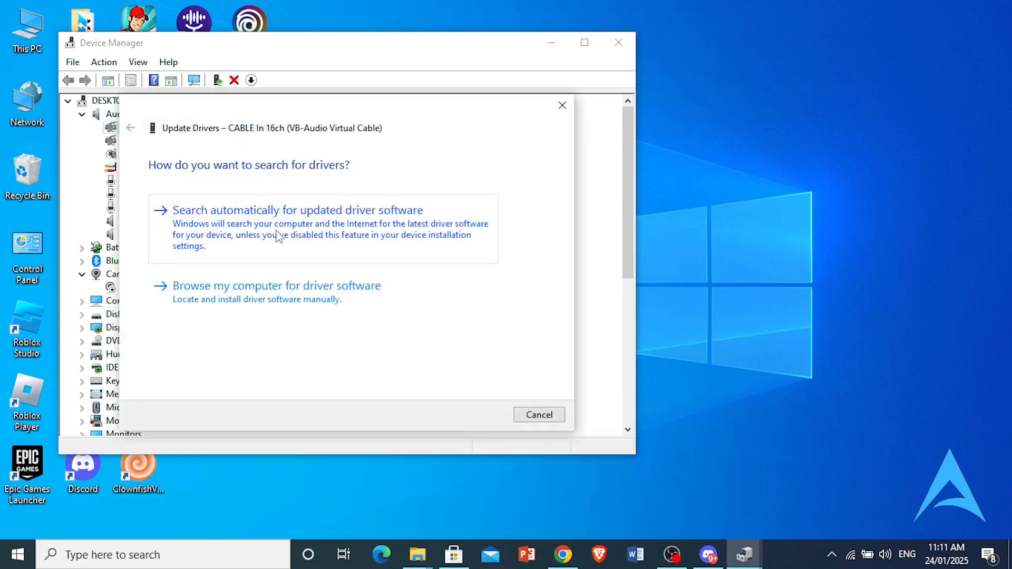
# Search automatically, confirm the best driver is installed, and close Device Manager
pyautogui.click(296, 210)
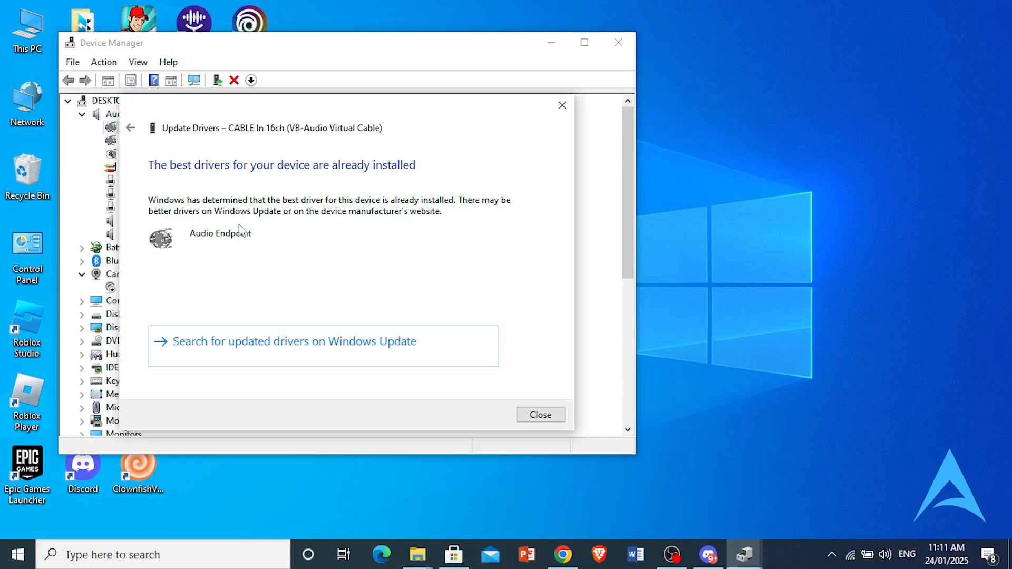
pyautogui.moveTo(234, 259)
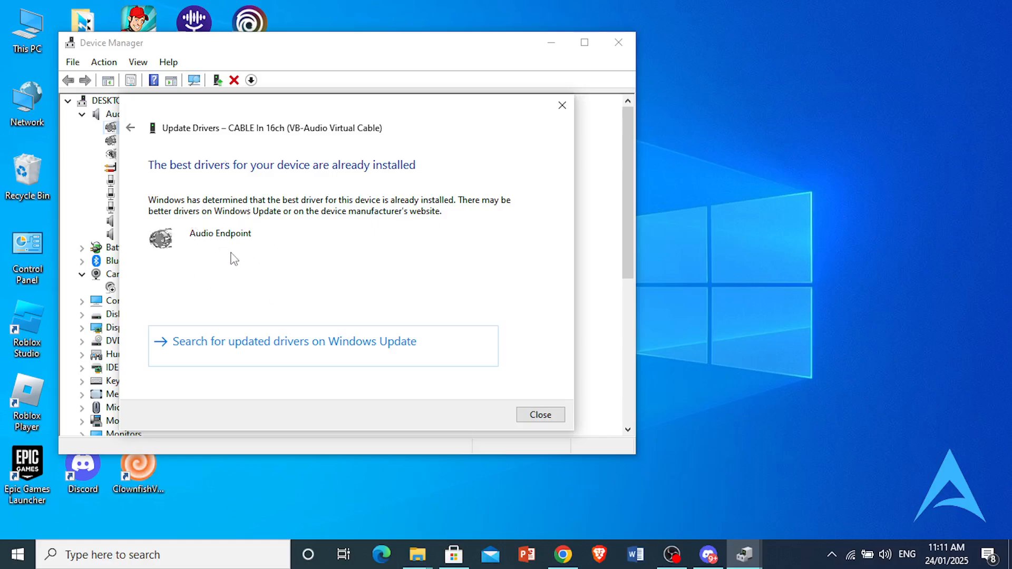
pyautogui.moveTo(534, 433)
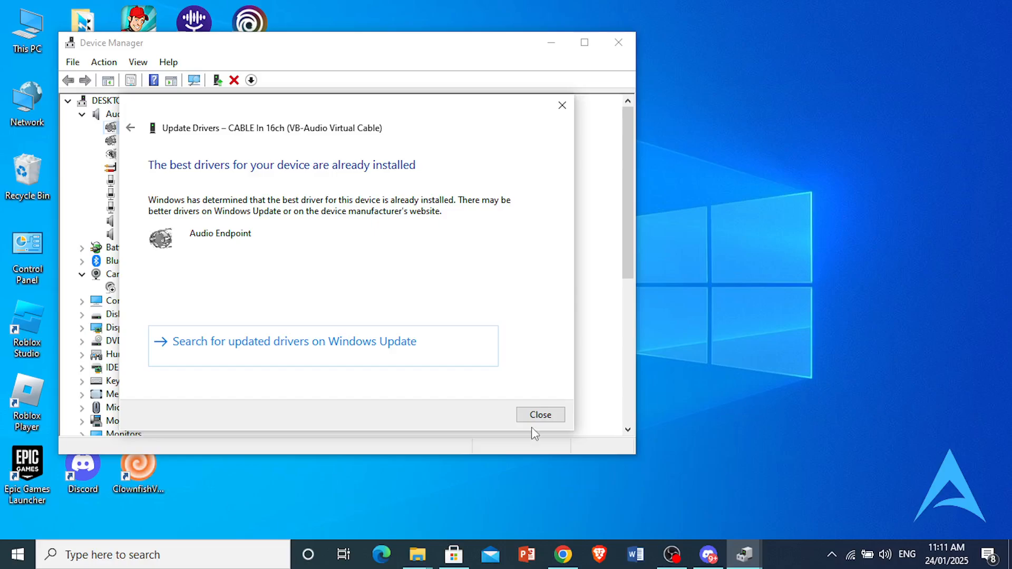
pyautogui.click(539, 414)
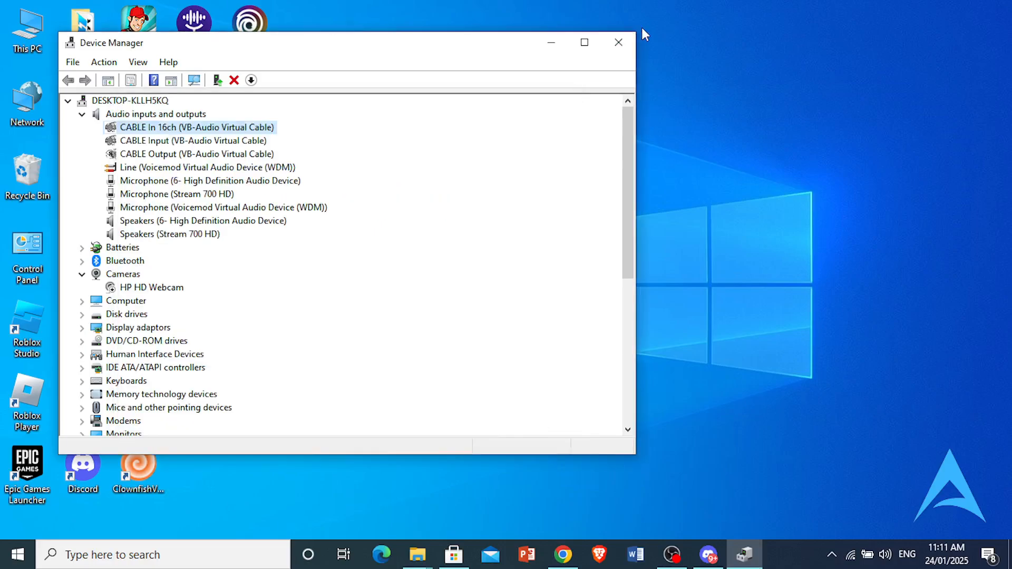
pyautogui.click(617, 43)
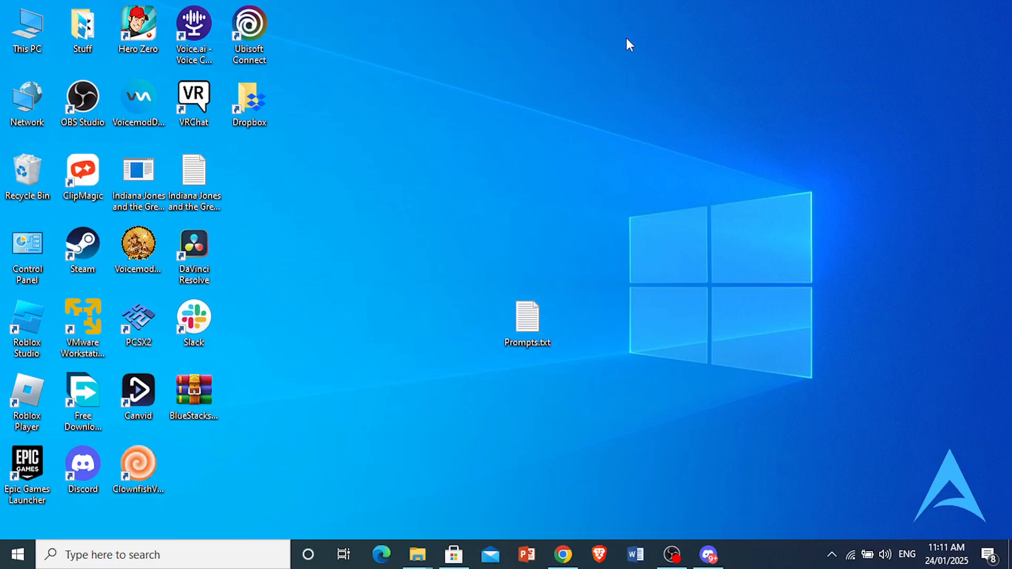
pyautogui.moveTo(600, 284)
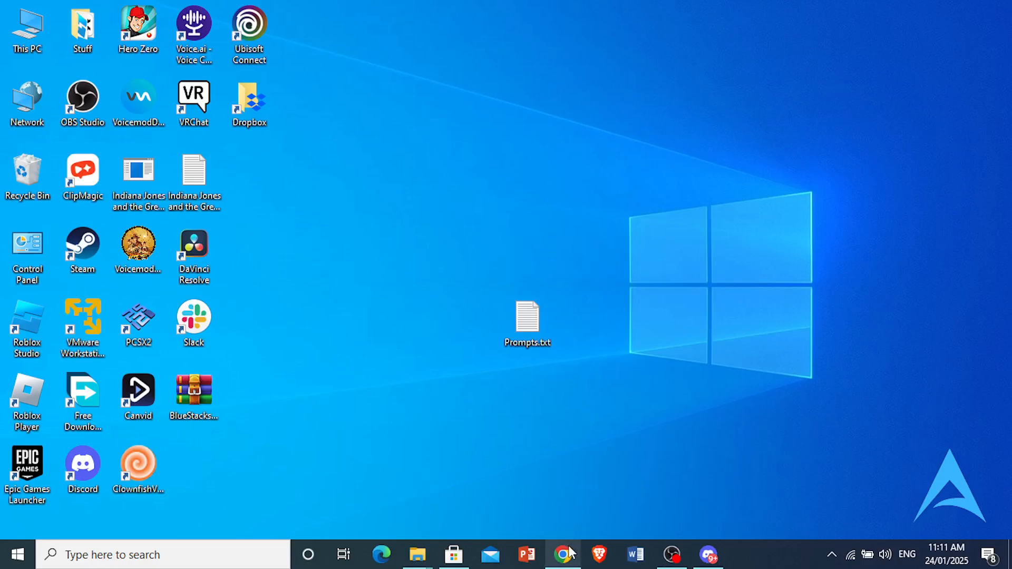
# Restore Chrome to show Factory Reset under Other Settings in the Dell U2412M menu image
pyautogui.click(562, 554)
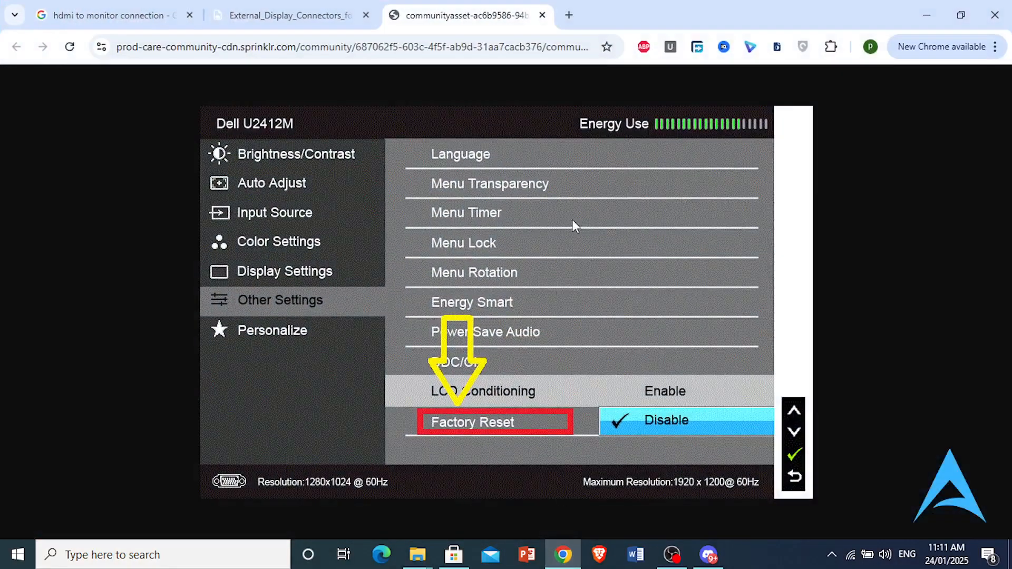
pyautogui.moveTo(323, 358)
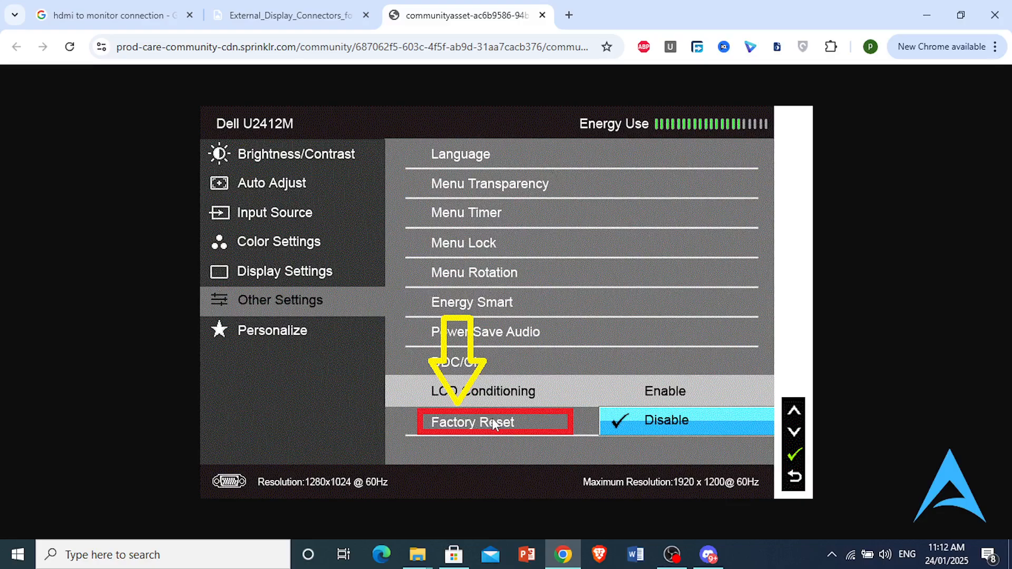
pyautogui.moveTo(468, 429)
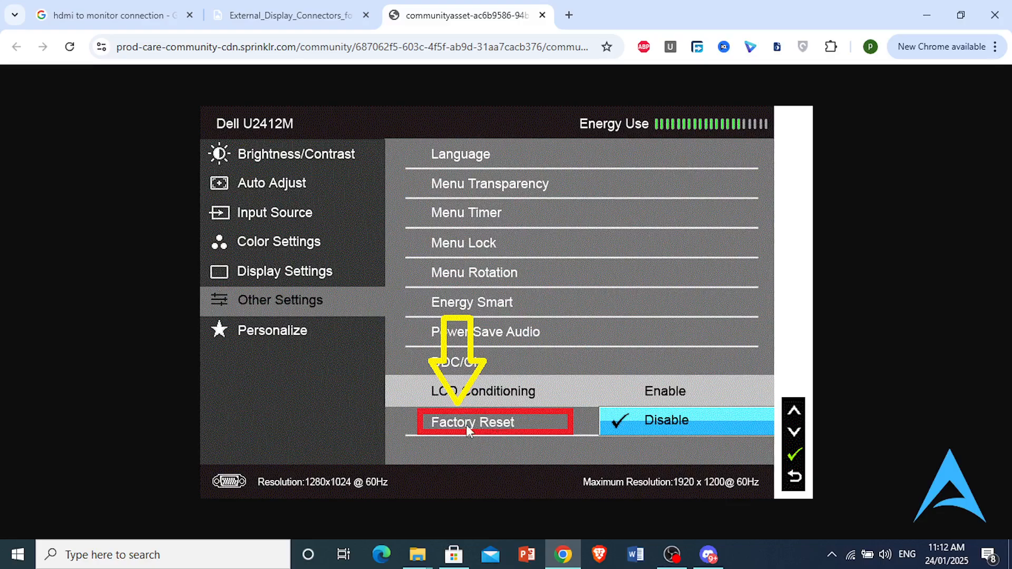
pyautogui.moveTo(481, 432)
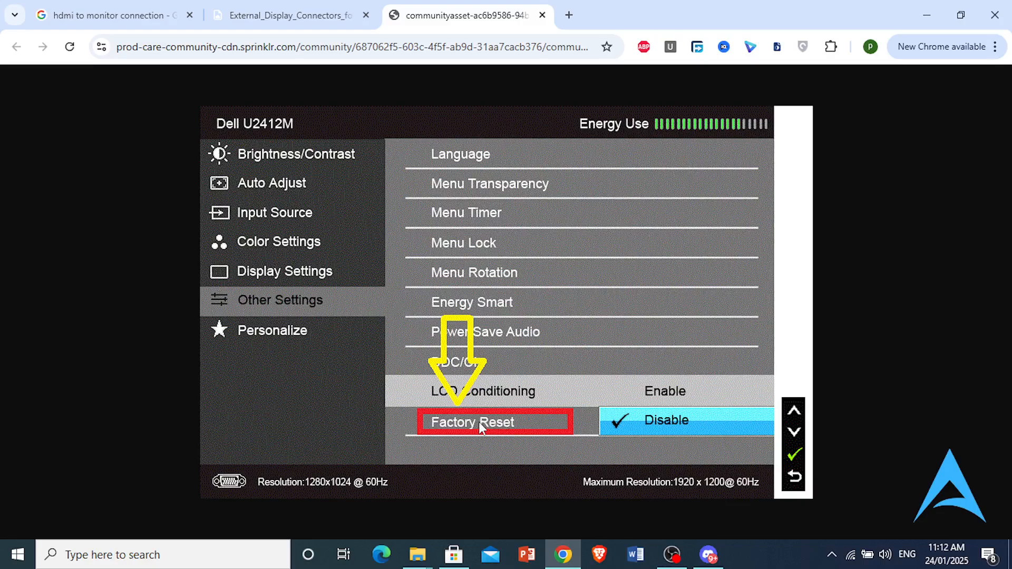
pyautogui.moveTo(641, 204)
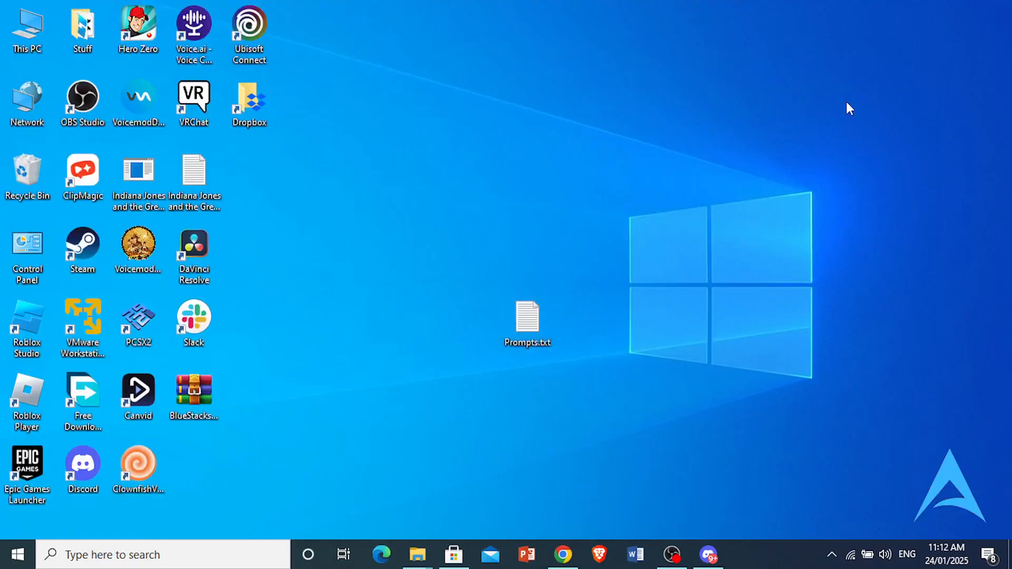
pyautogui.moveTo(749, 497)
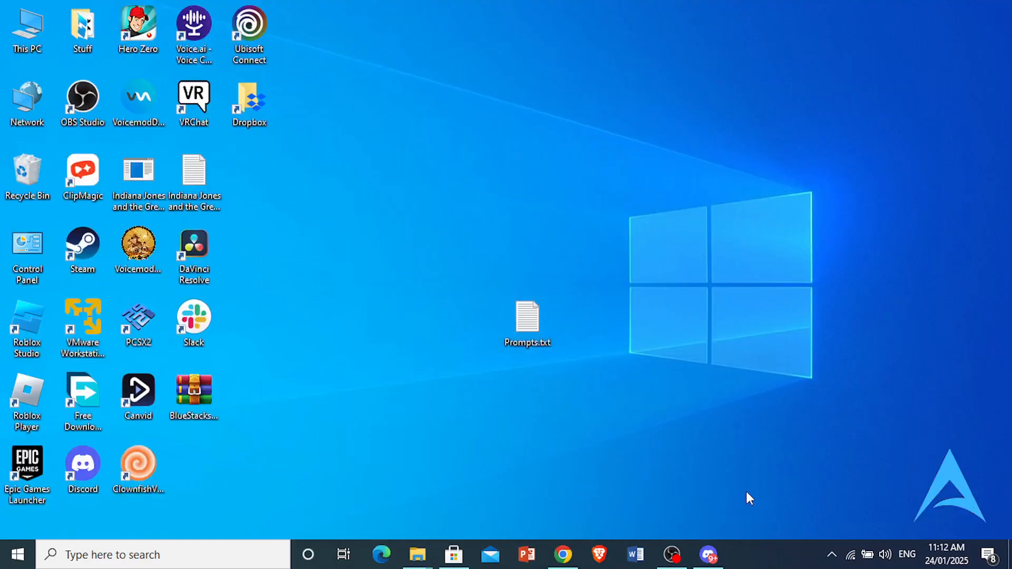